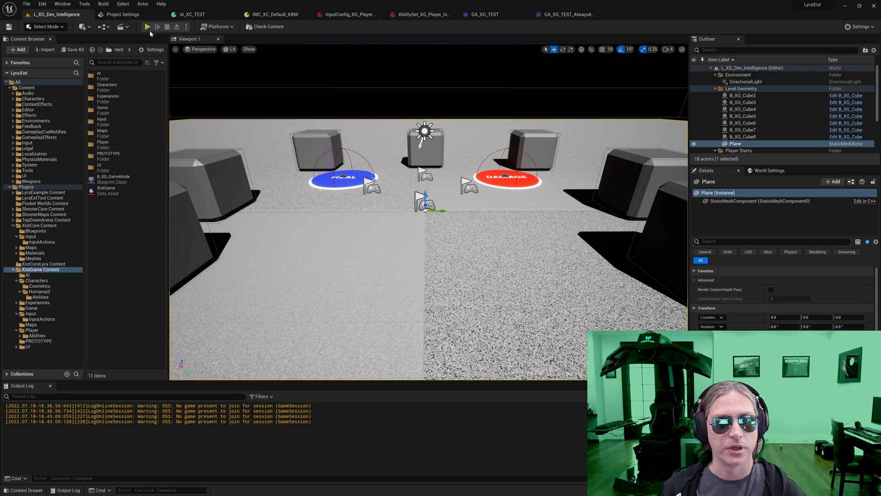
Show the InputTag.Ability.TEST entry in the Project Settings Gameplay Tag List
left_click(117, 14)
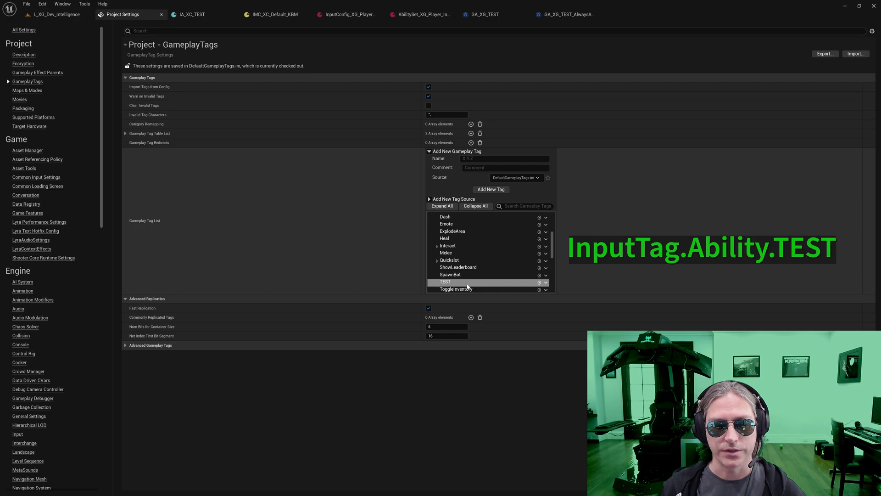
Review IA_XC_TEST, then its Z key binding with a Pressed trigger in IMC_XC_Default_KBM
left_click(190, 14)
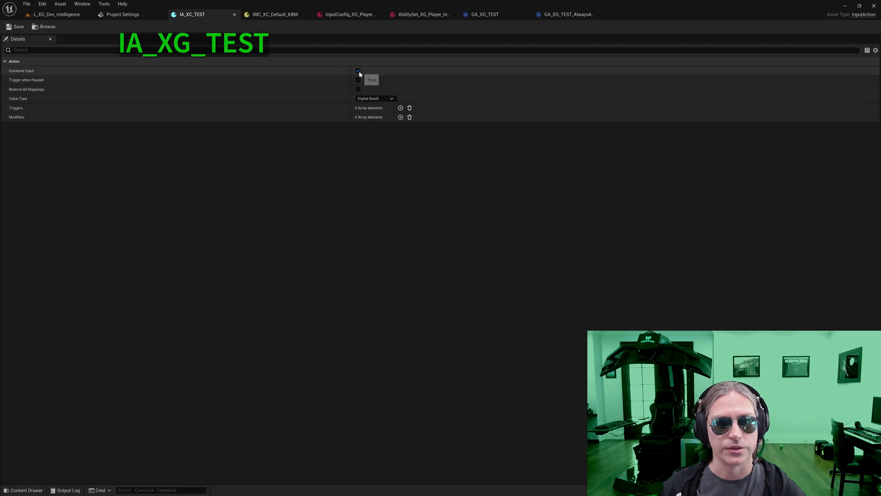
mouse_move(368, 101)
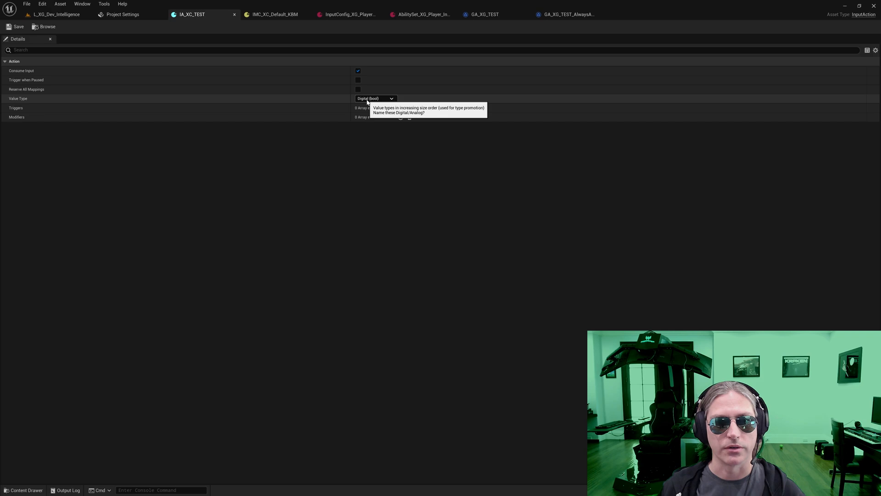
mouse_move(343, 93)
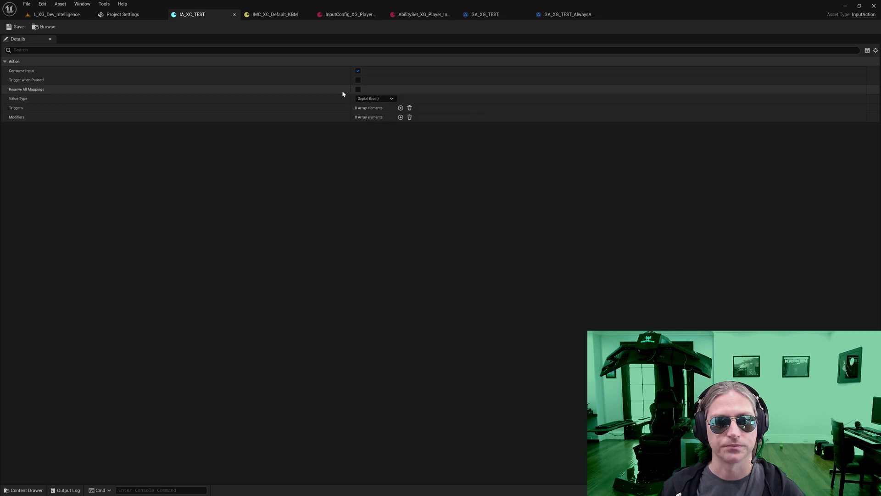
left_click(272, 14)
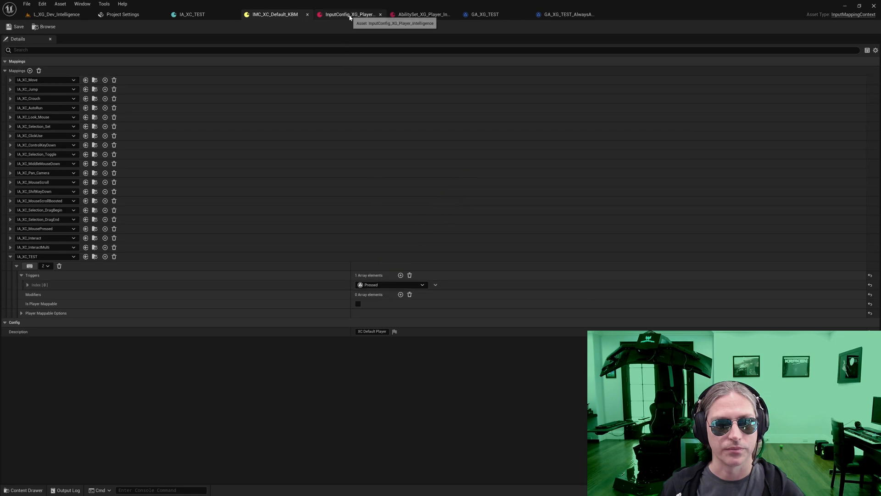
View the player InputConfig asset on the way to GA_TEST_OnPressed's Event Graph
left_click(348, 14)
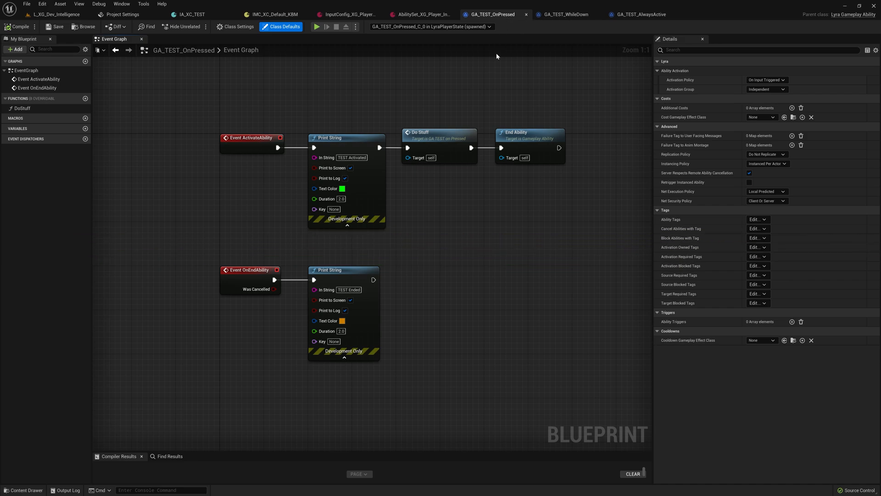
mouse_move(306, 63)
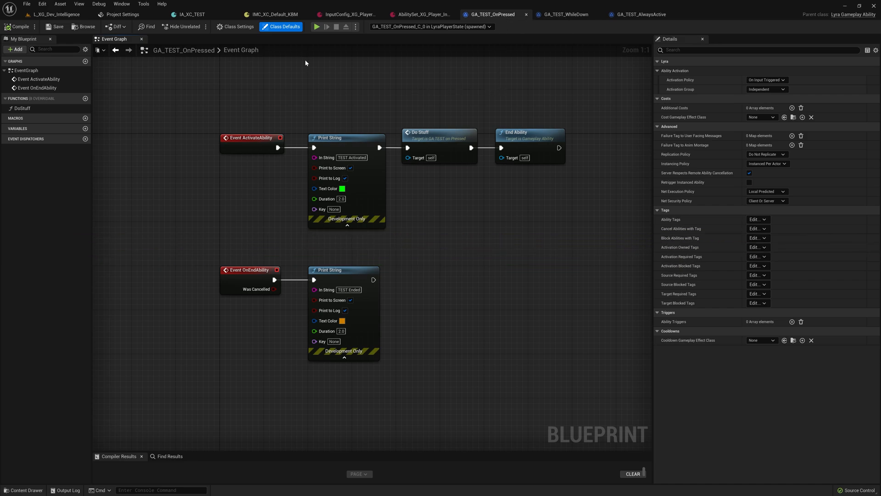
mouse_move(758, 147)
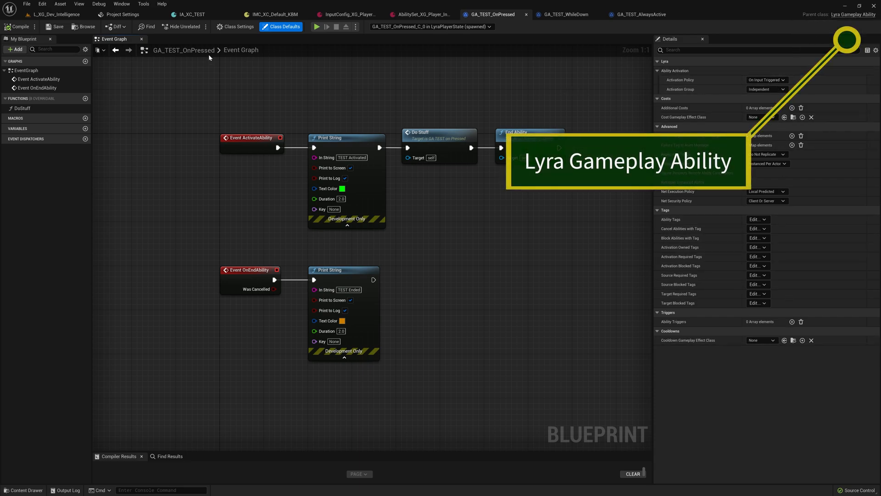
Recheck Z's Pressed trigger, return to GA_TEST_OnPressed and start a play session
left_click(266, 14)
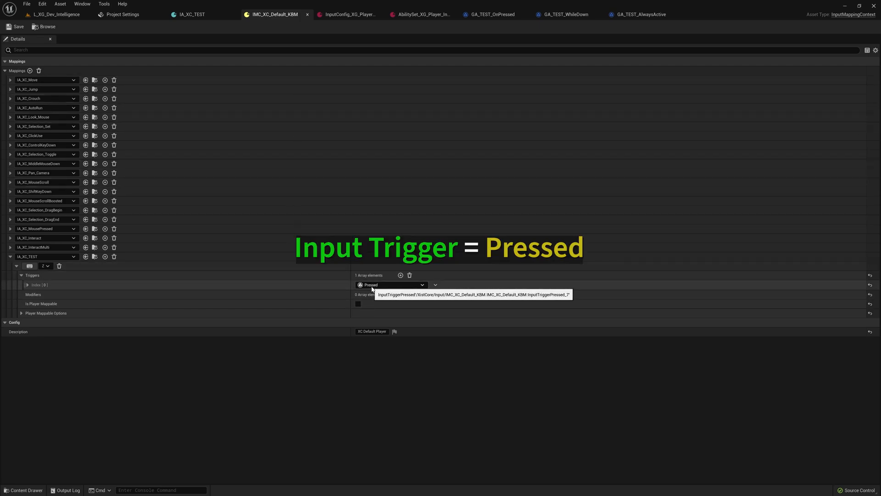
mouse_move(188, 262)
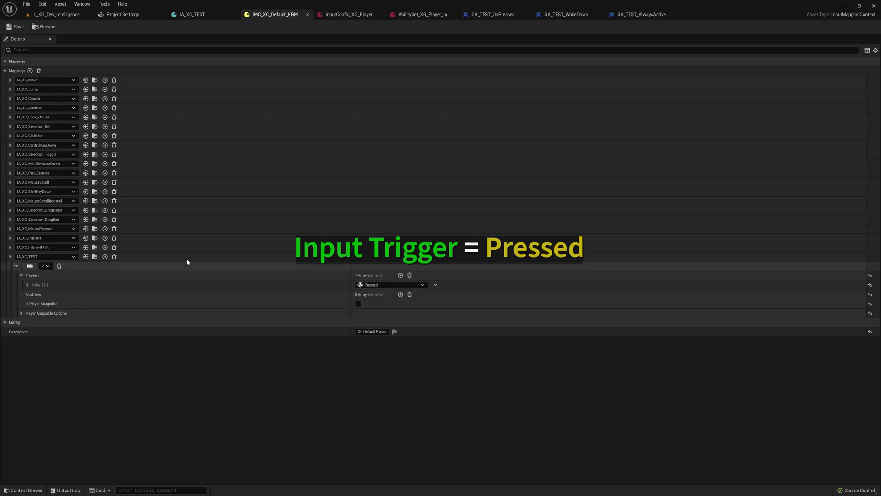
left_click(491, 14)
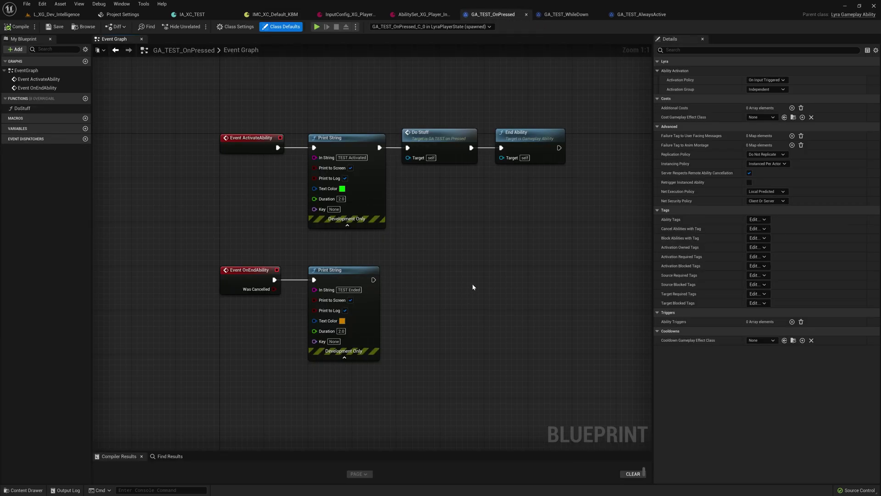
left_click(329, 27)
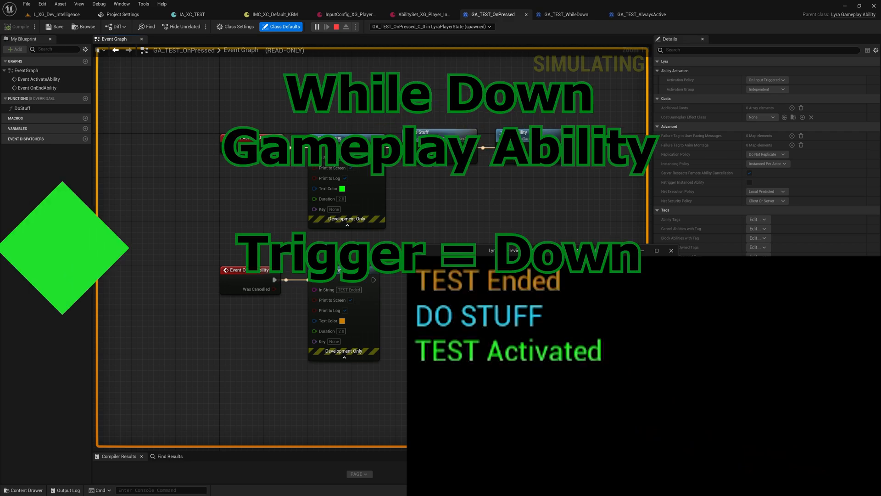
Inspect GA_TEST_WhileDown's graph and details, and confirm the Z mapping's Down trigger
left_click(573, 14)
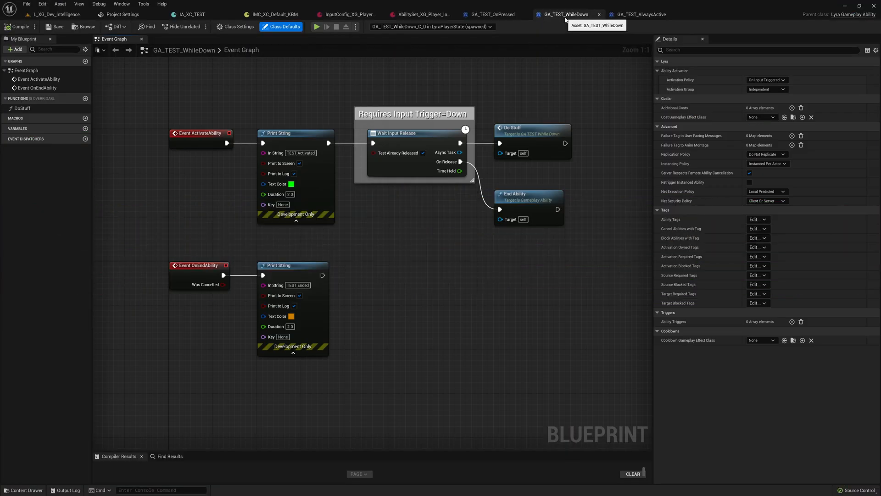
mouse_move(821, 94)
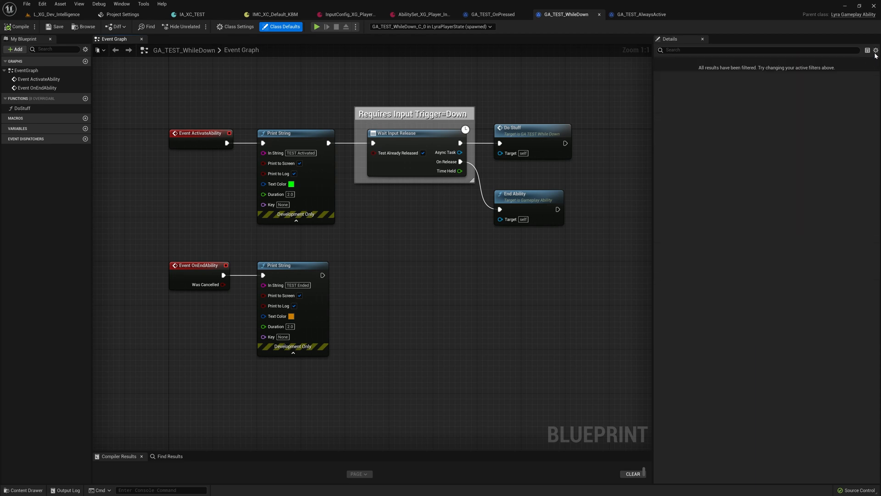
left_click(281, 26)
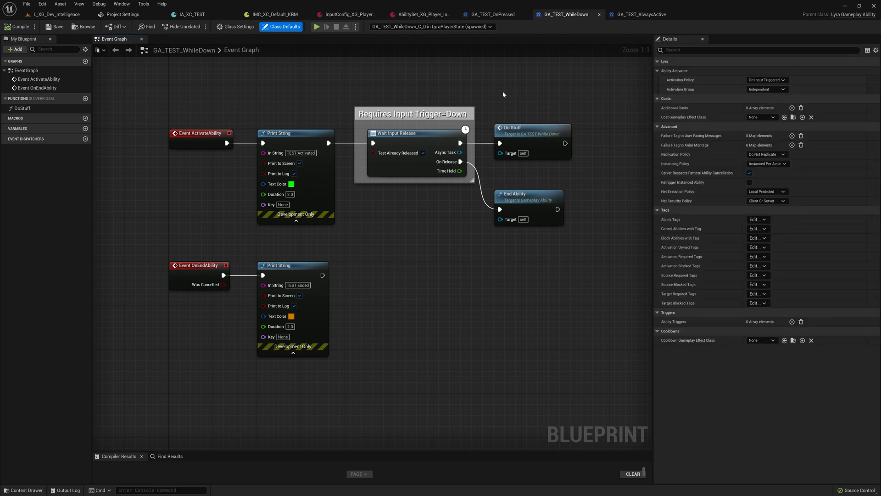
left_click(269, 14)
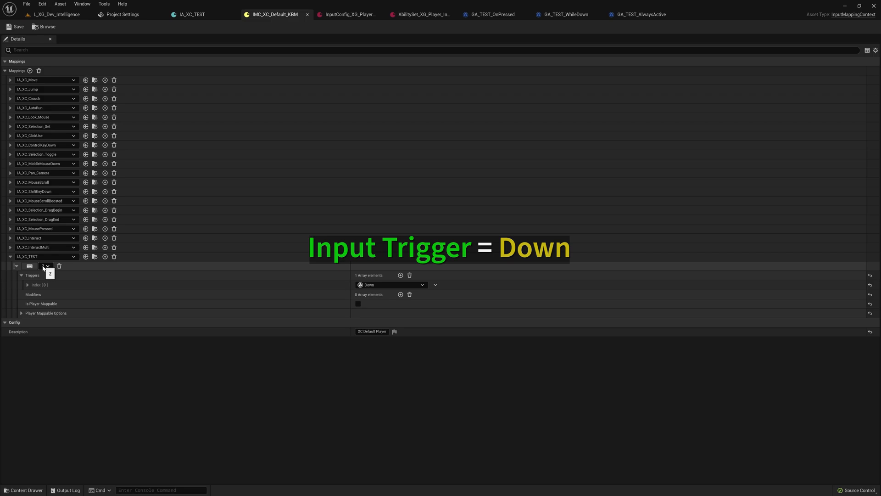
left_click(570, 13)
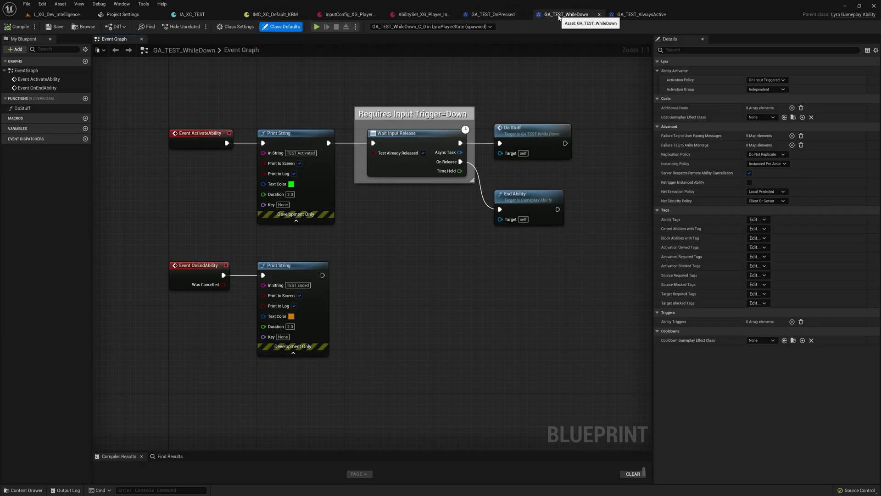
mouse_move(389, 72)
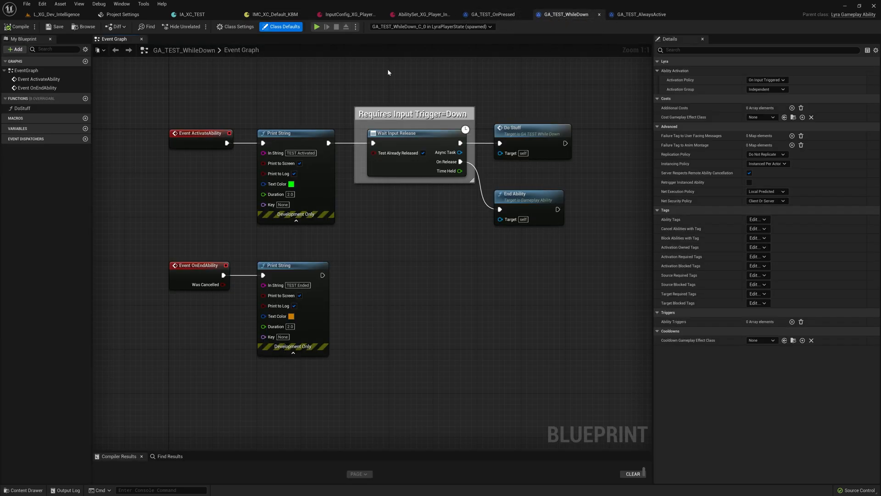
Play, hold and release Z until TEST Ended prints, then stop the session
left_click(329, 26)
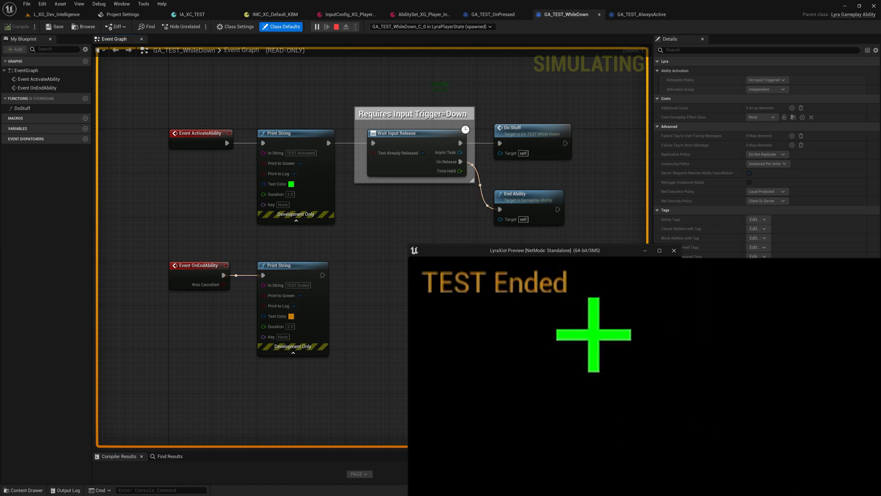
left_click(637, 14)
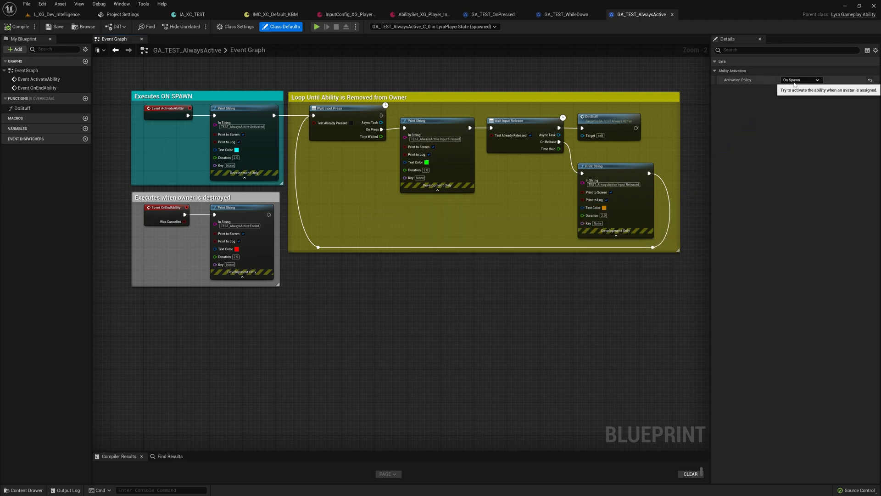
mouse_move(490, 78)
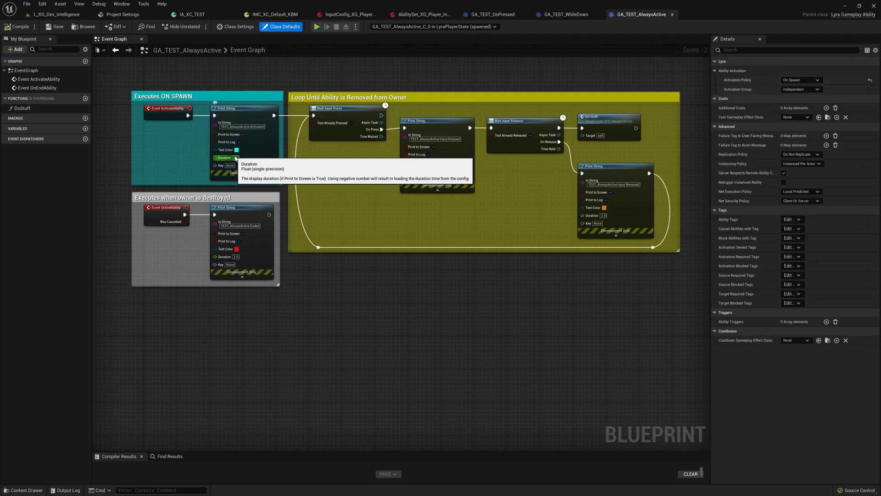
mouse_move(238, 150)
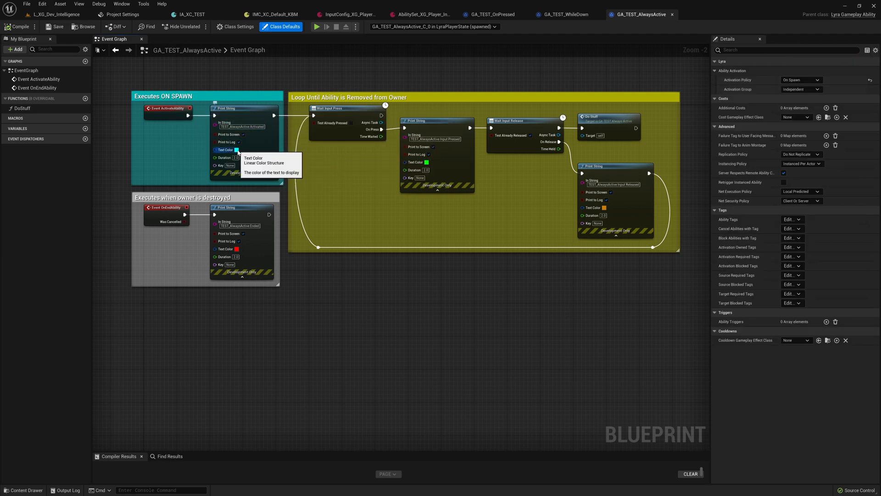
mouse_move(296, 183)
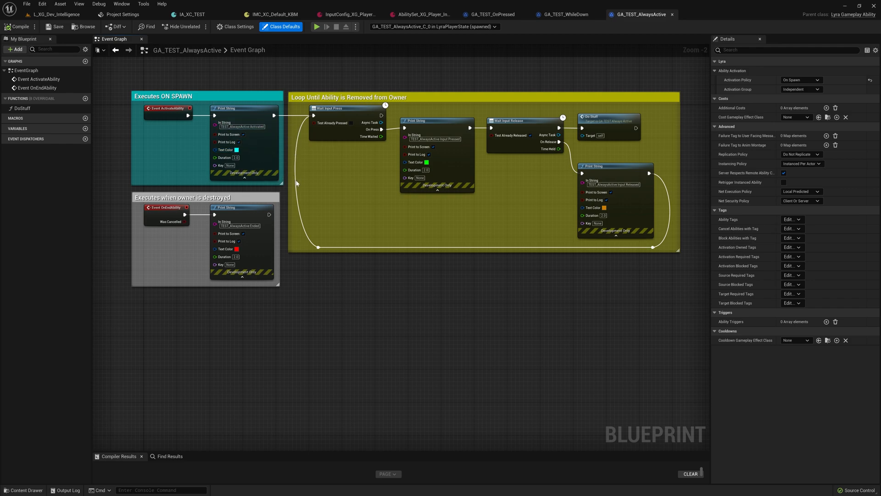
mouse_move(332, 173)
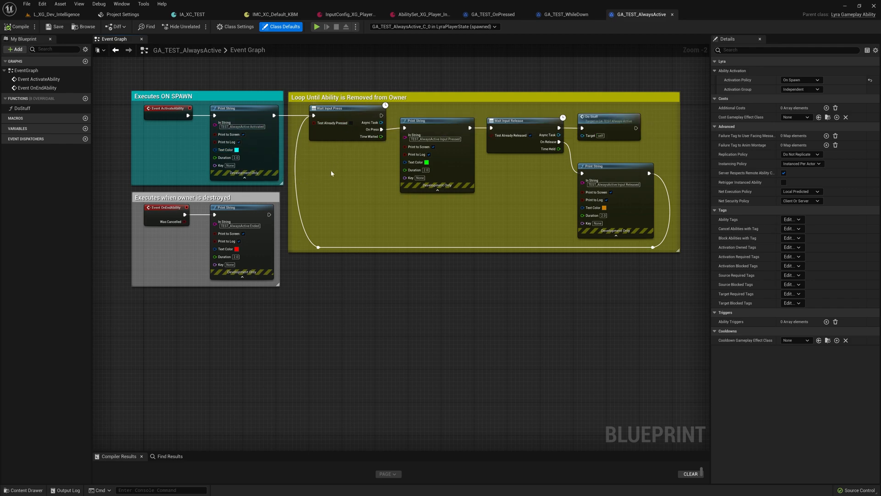
mouse_move(513, 138)
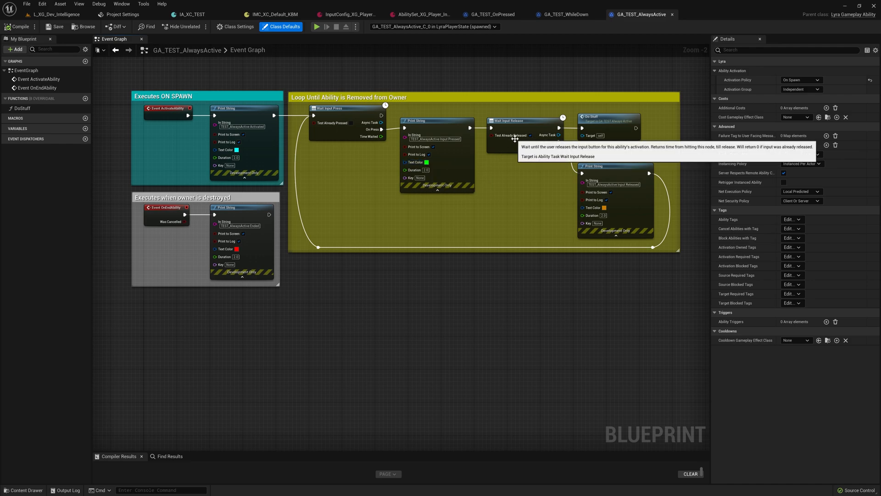
mouse_move(571, 190)
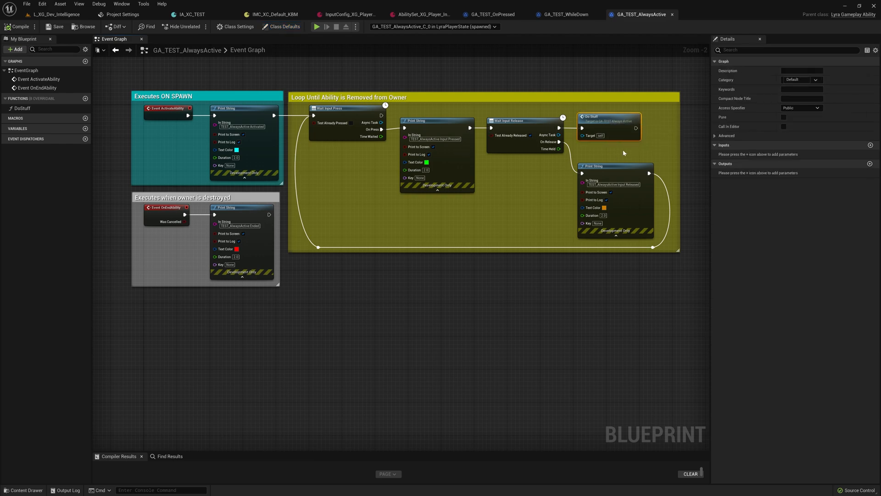
Compare GA_TEST_AlwaysActive's On Spawn policy with GA_TEST_WhileDown, then start playing
left_click(570, 14)
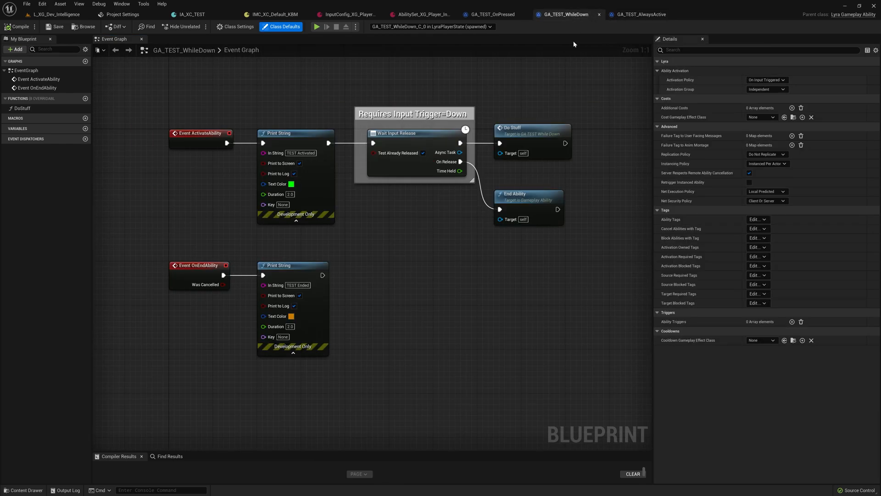
mouse_move(493, 169)
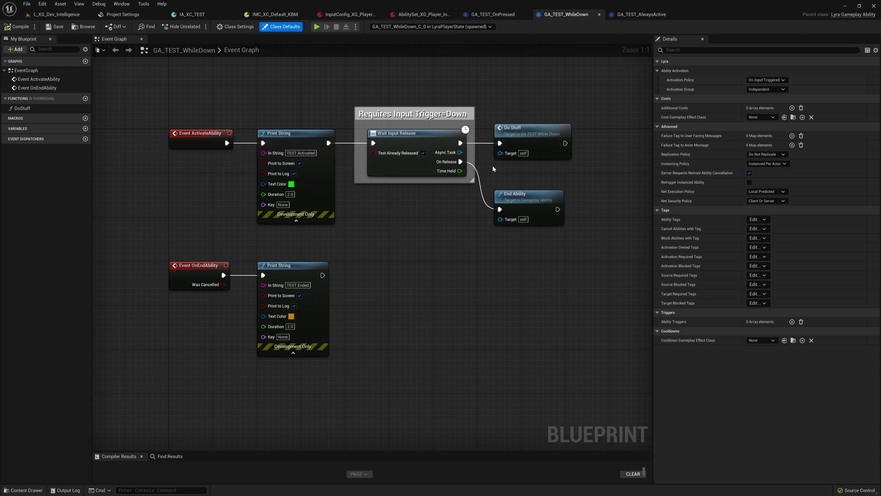
mouse_move(558, 156)
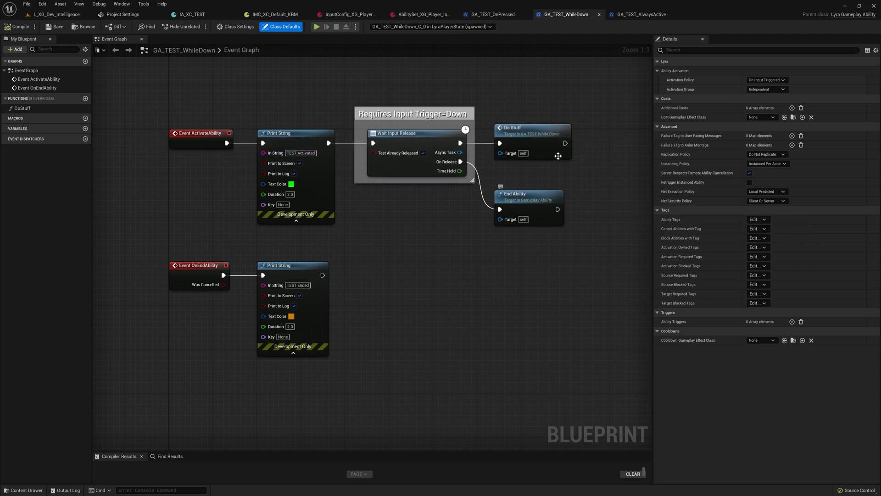
left_click(636, 14)
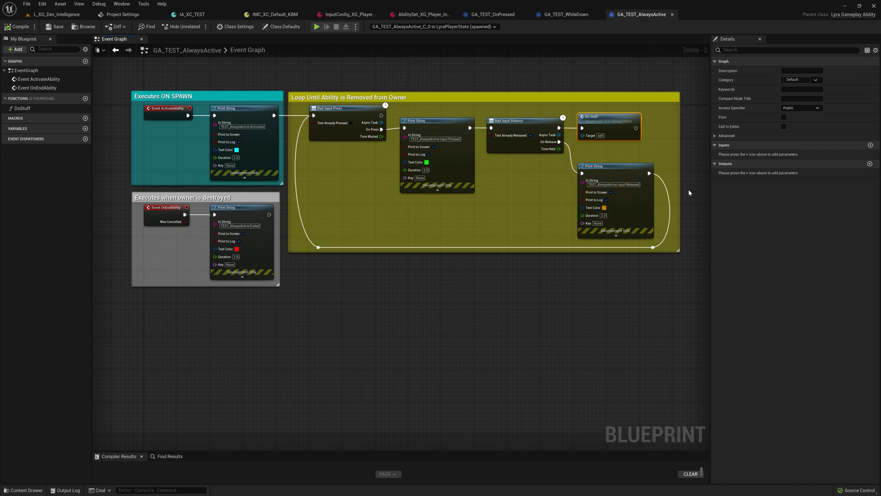
mouse_move(618, 87)
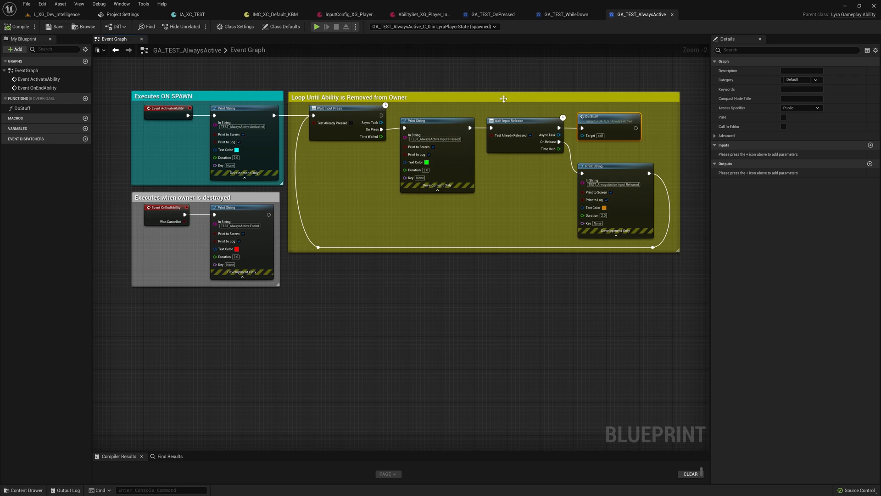
mouse_move(420, 271)
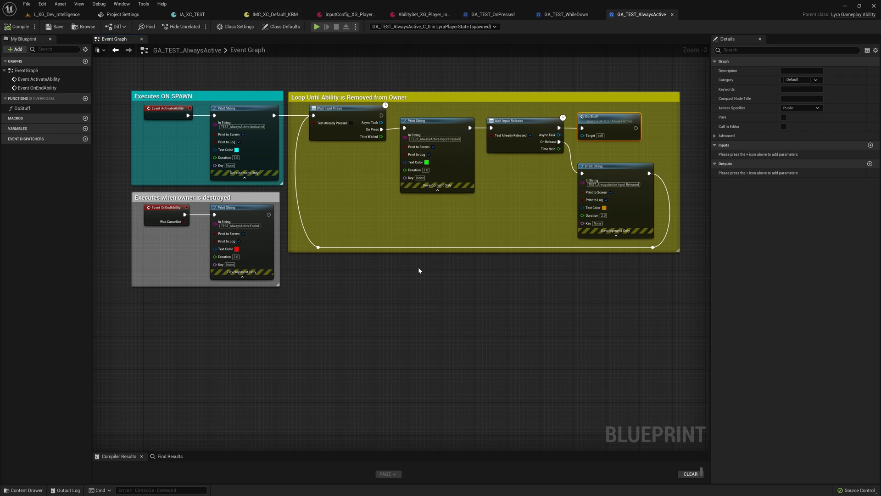
left_click(315, 26)
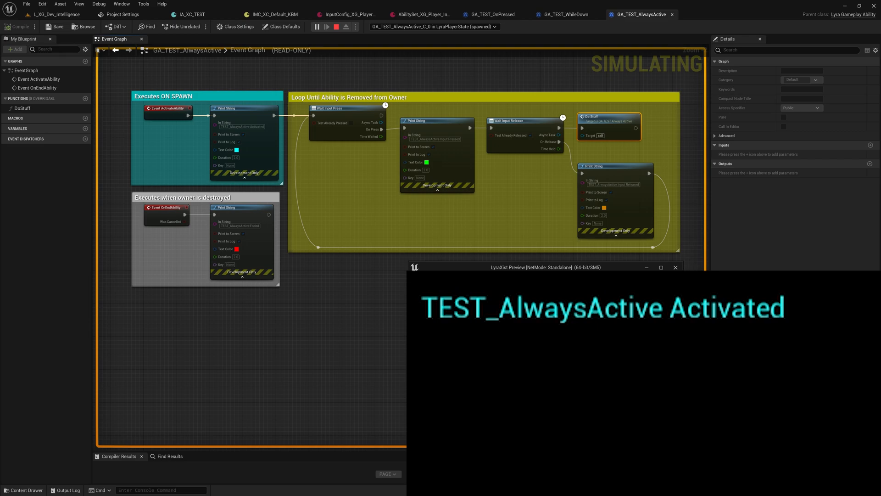